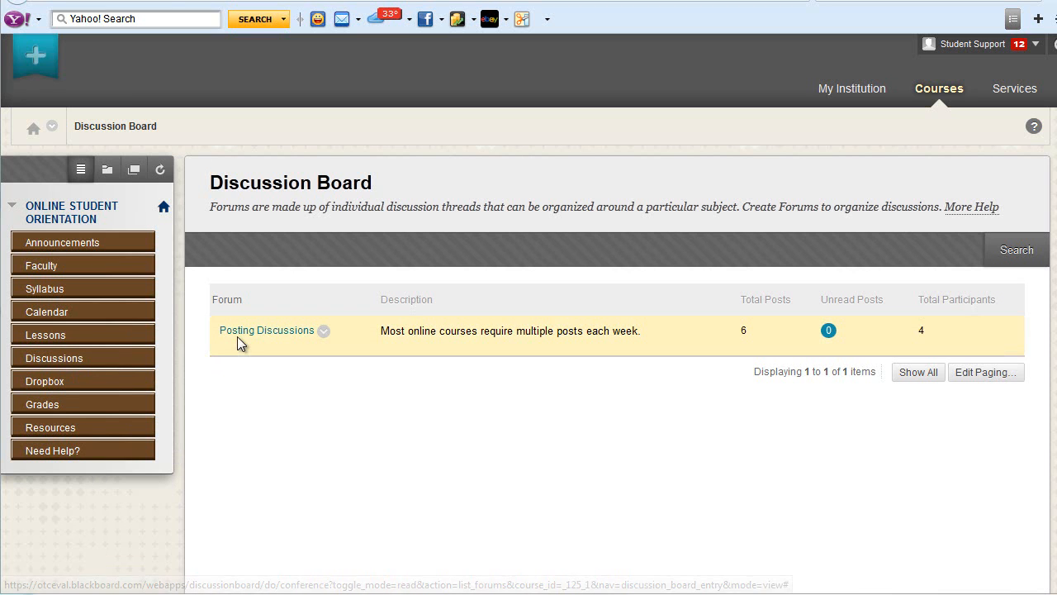
{"action": "mouse_move", "coordinate": [242, 489]}
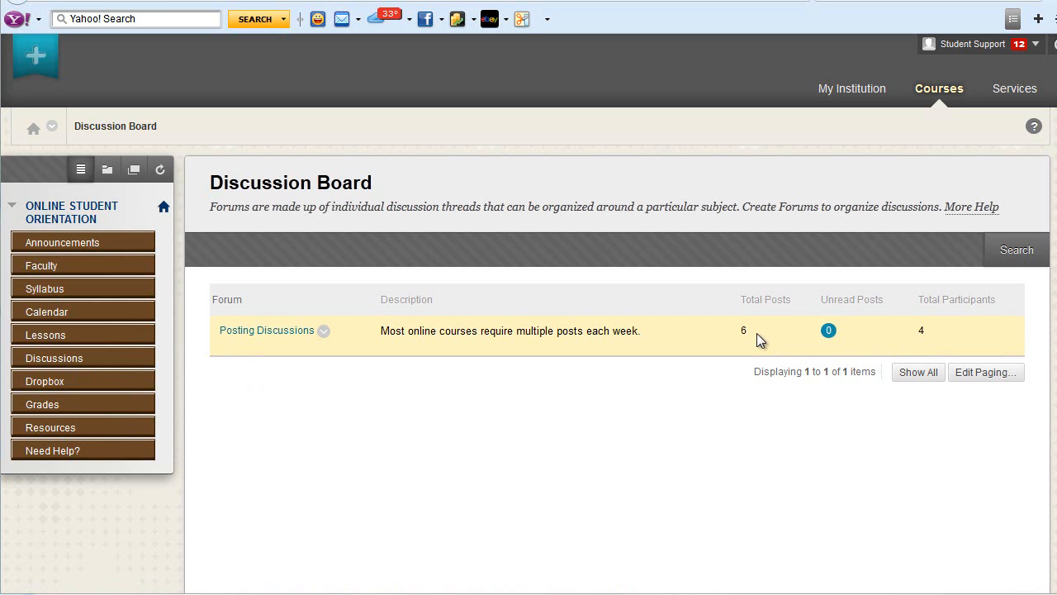
{"action": "mouse_move", "coordinate": [859, 339]}
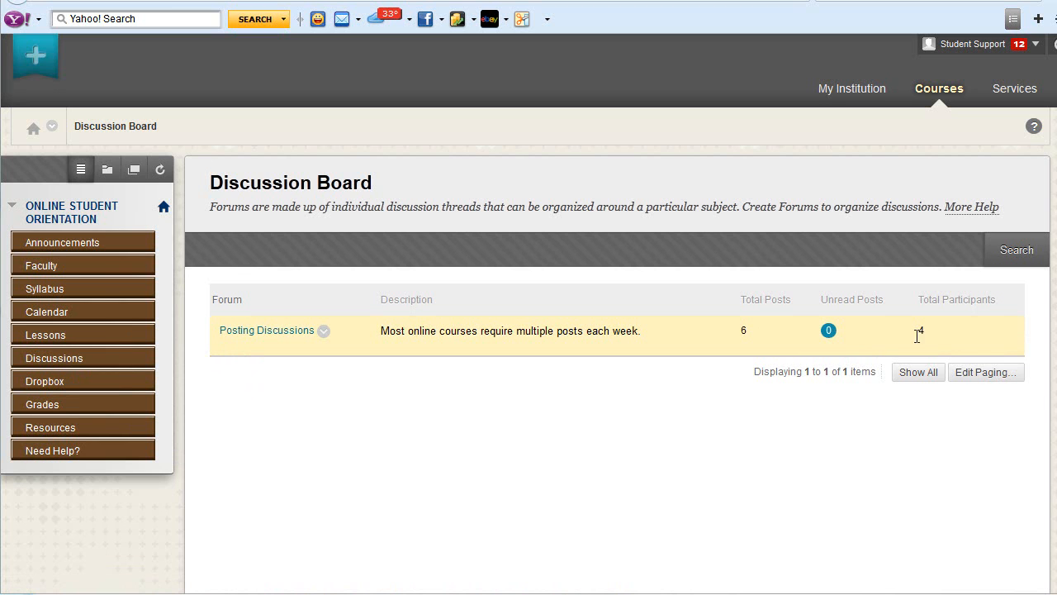
{"action": "mouse_move", "coordinate": [938, 341]}
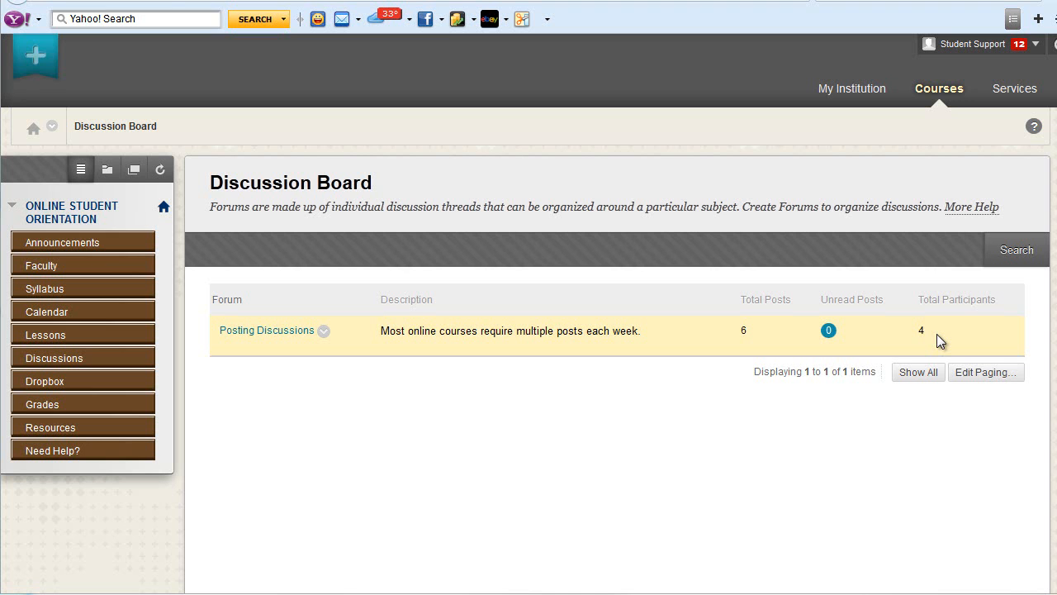
{"action": "mouse_move", "coordinate": [259, 336]}
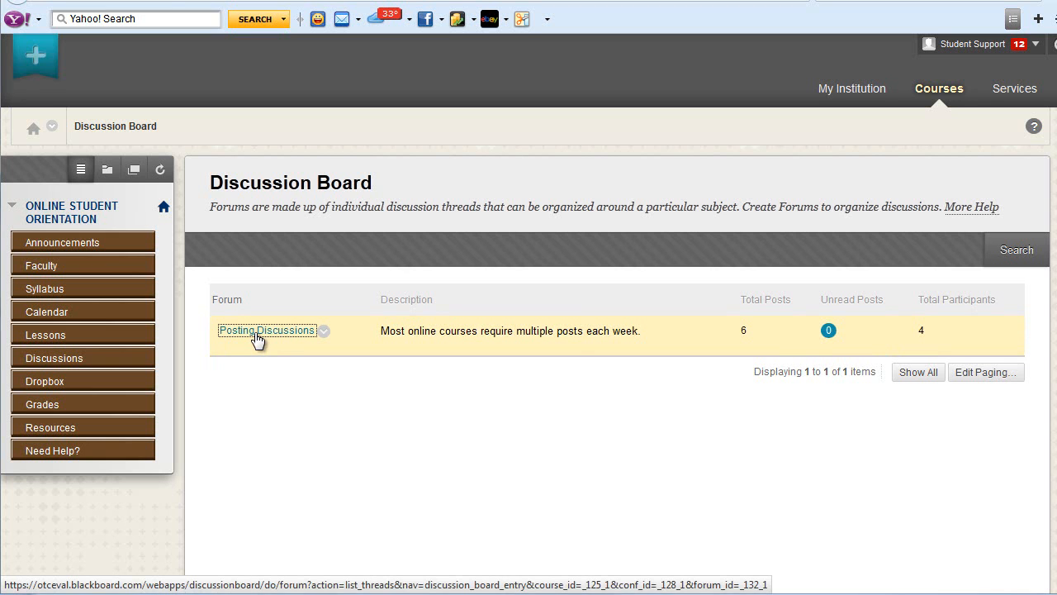
- Open the Posting Discussions forum from the Discussion Board
{"action": "left_click", "coordinate": [266, 330]}
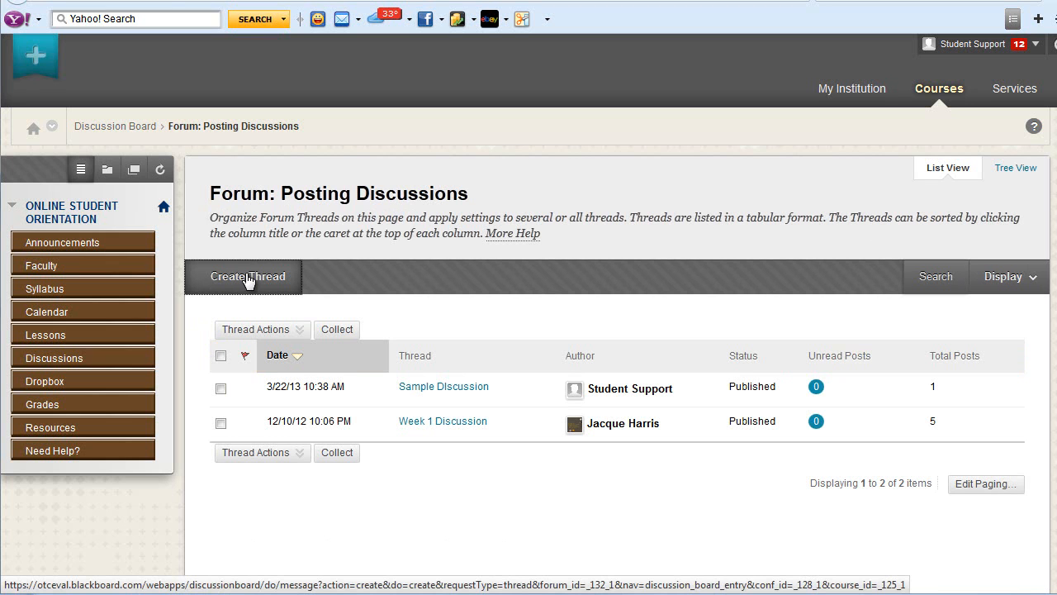
- Create and submit a thread with subject 'title' and message 'post'
{"action": "left_click", "coordinate": [247, 276]}
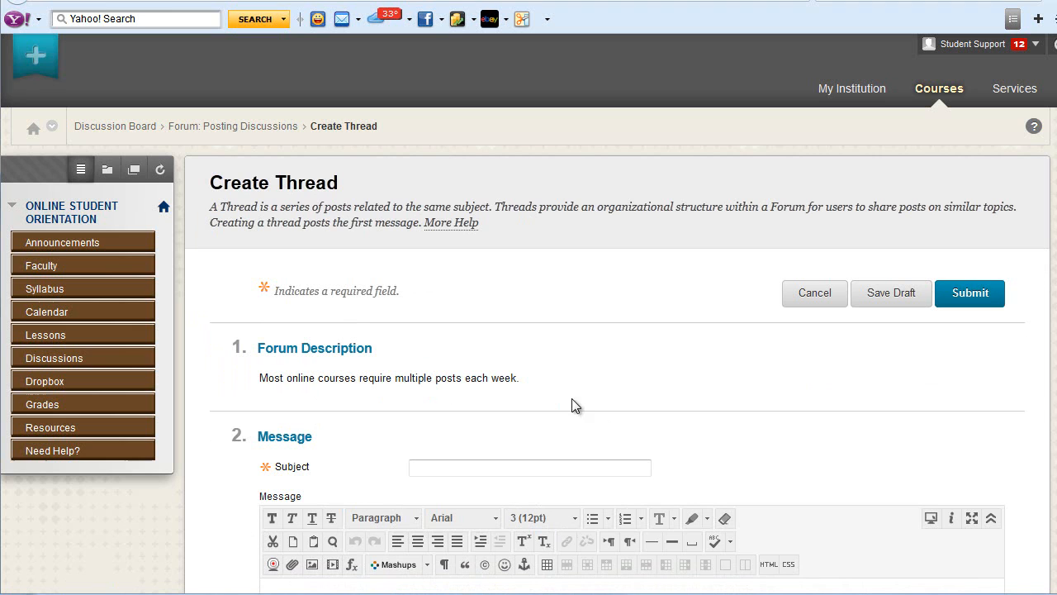
{"action": "mouse_move", "coordinate": [589, 406]}
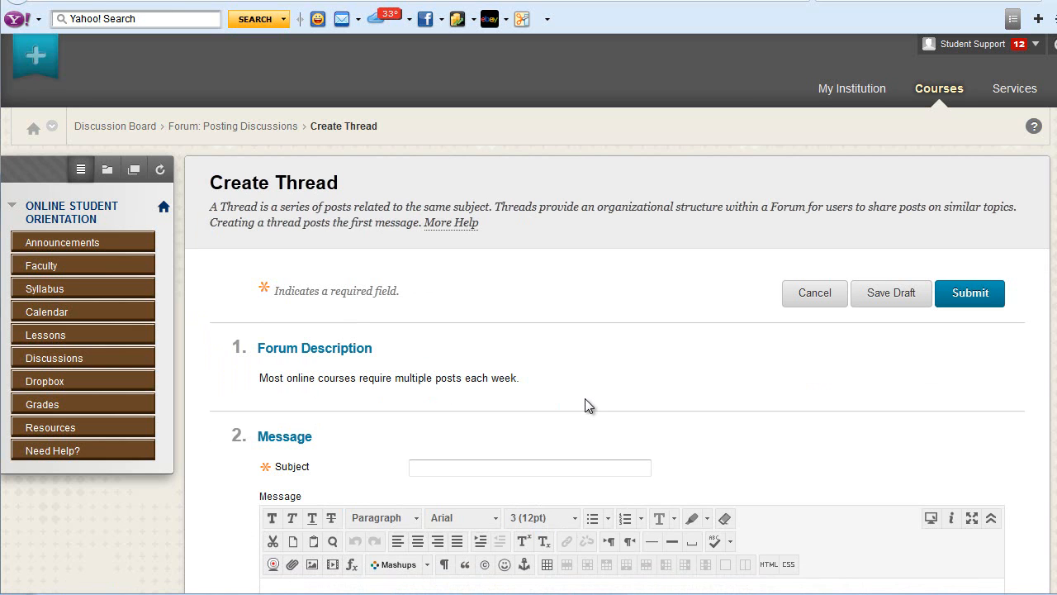
{"action": "type", "text": "t"}
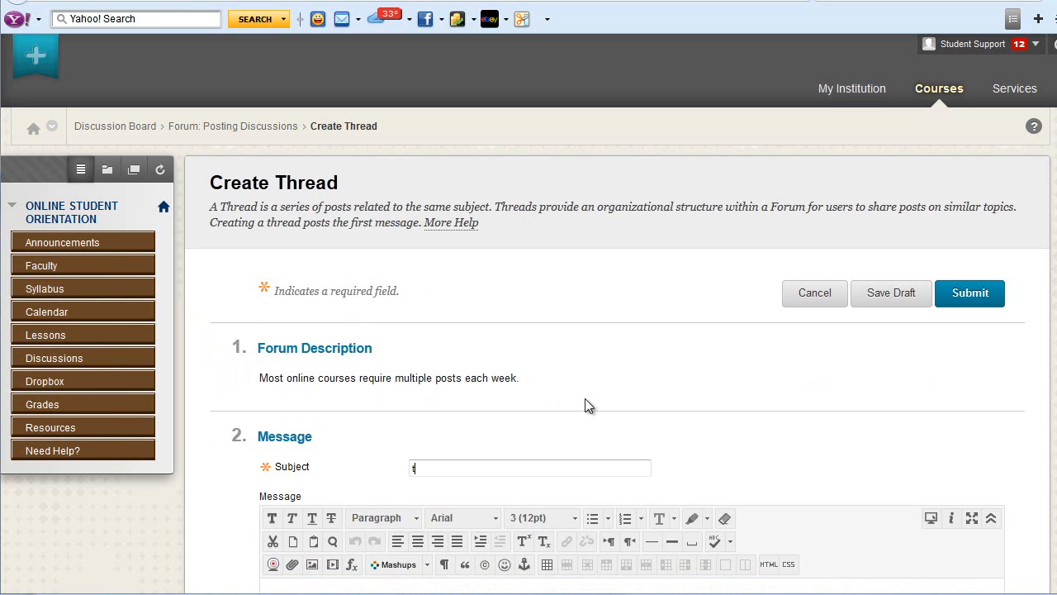
{"action": "type", "text": "itle"}
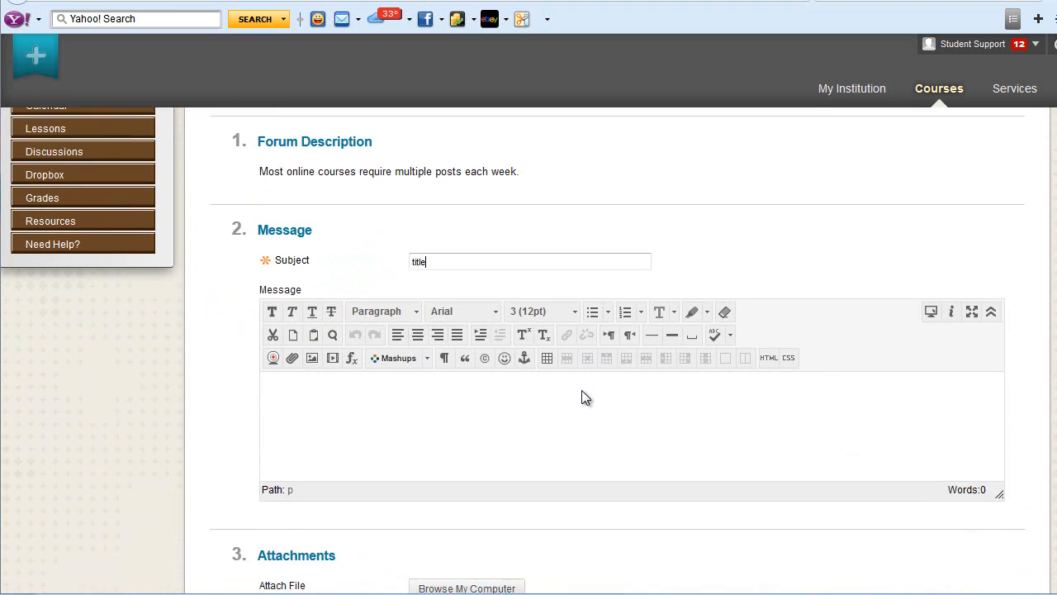
{"action": "scroll", "scroll_direction": "down", "scroll_amount": 3}
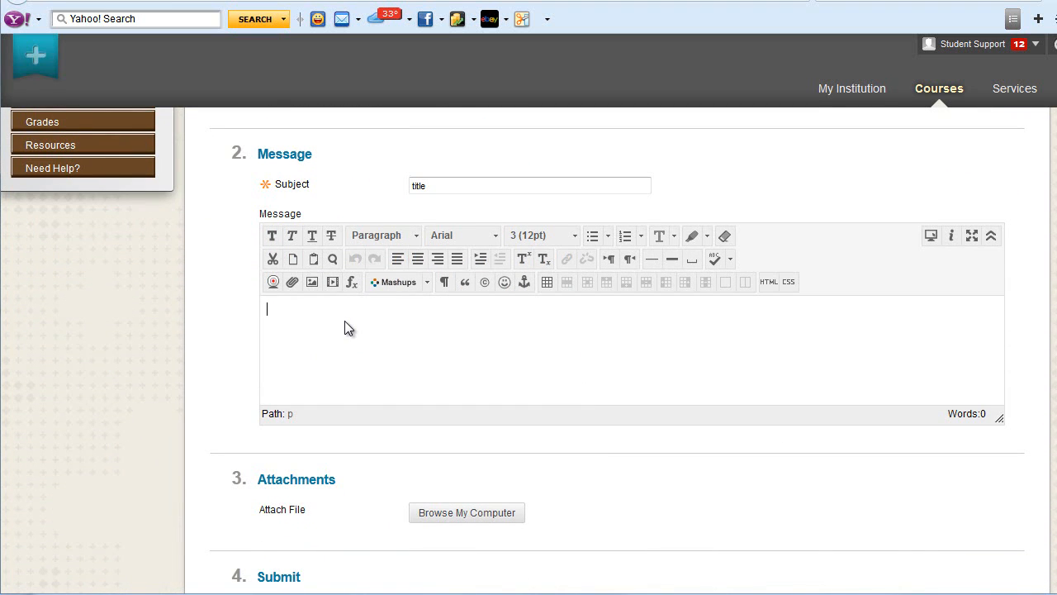
{"action": "type", "text": "post"}
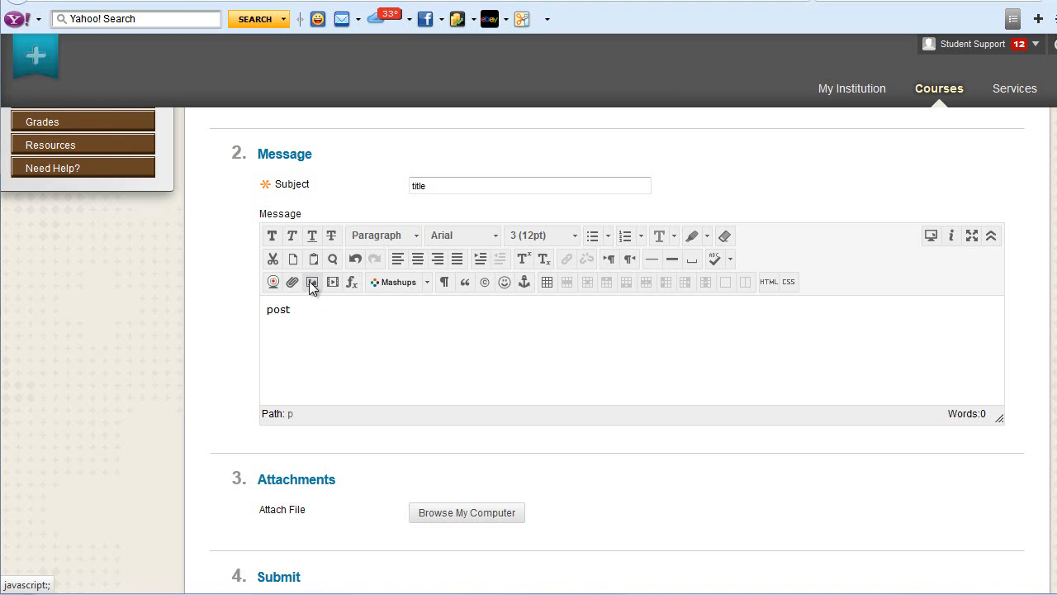
{"action": "mouse_move", "coordinate": [291, 282]}
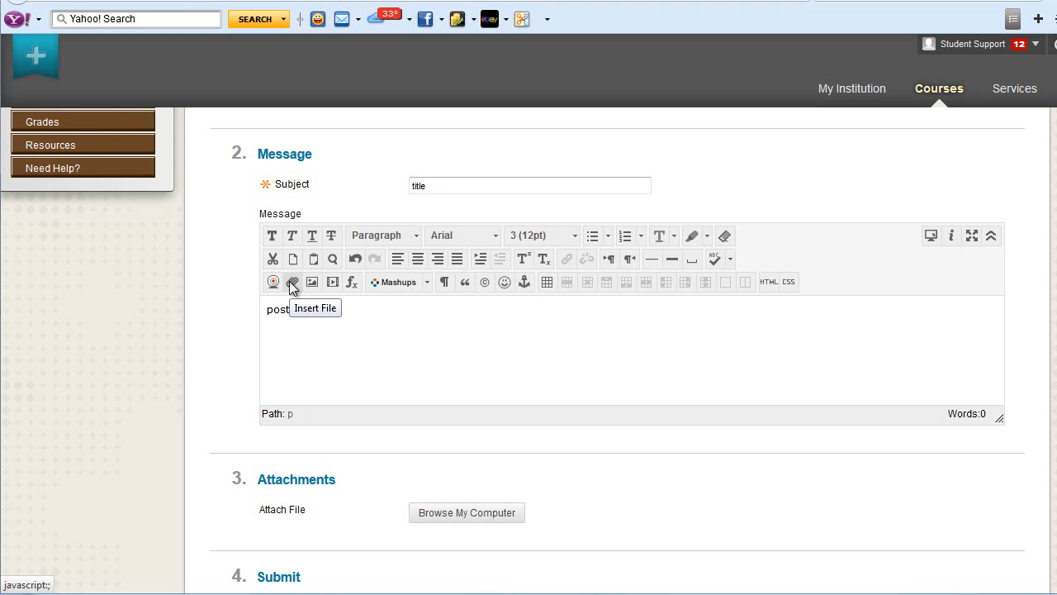
{"action": "mouse_move", "coordinate": [467, 512]}
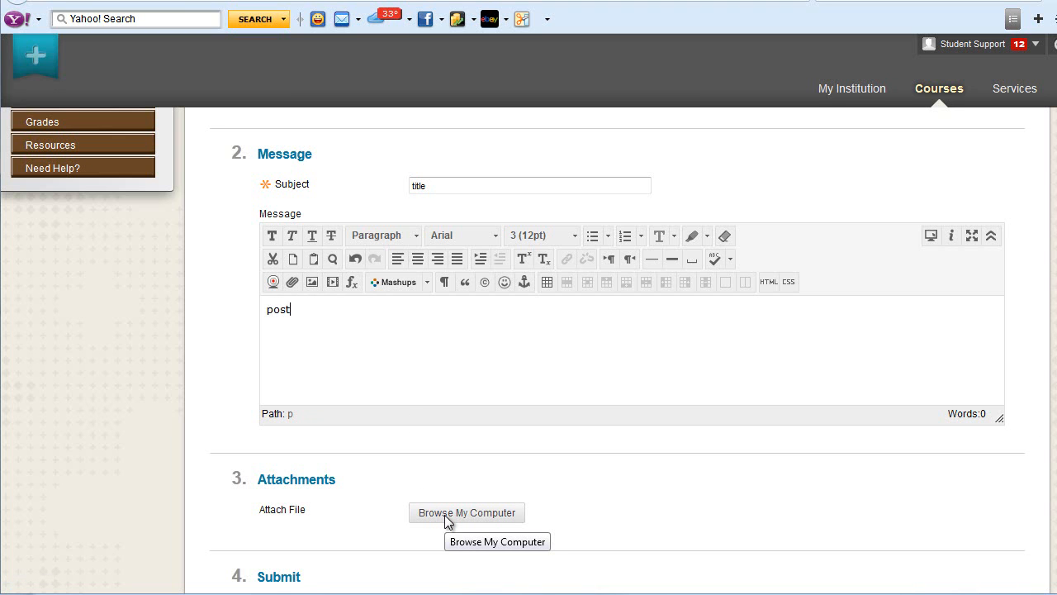
{"action": "scroll", "scroll_direction": "down", "scroll_amount": 3}
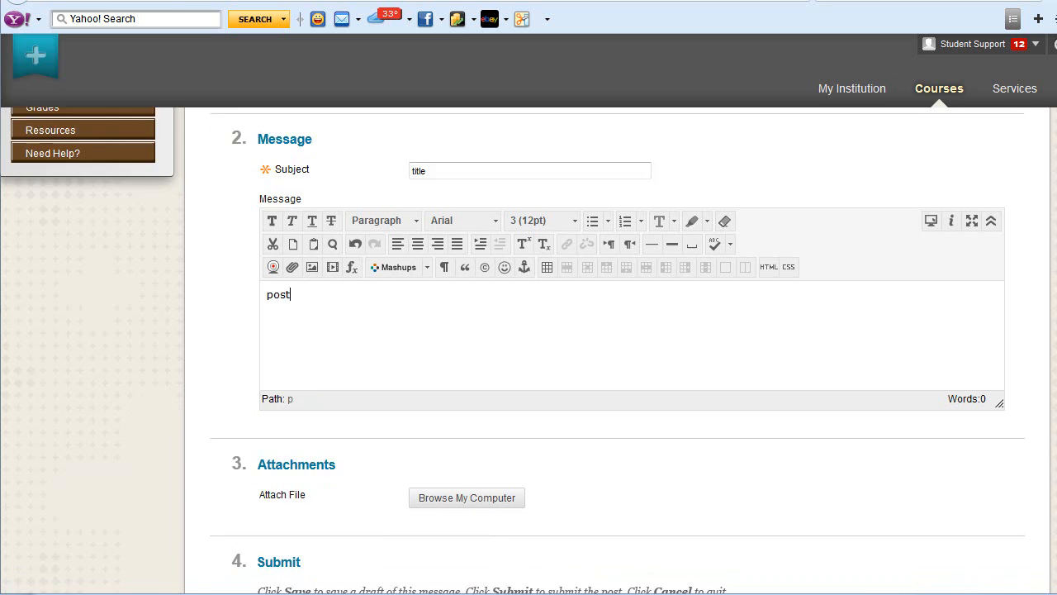
{"action": "scroll", "scroll_direction": "down", "scroll_amount": 3}
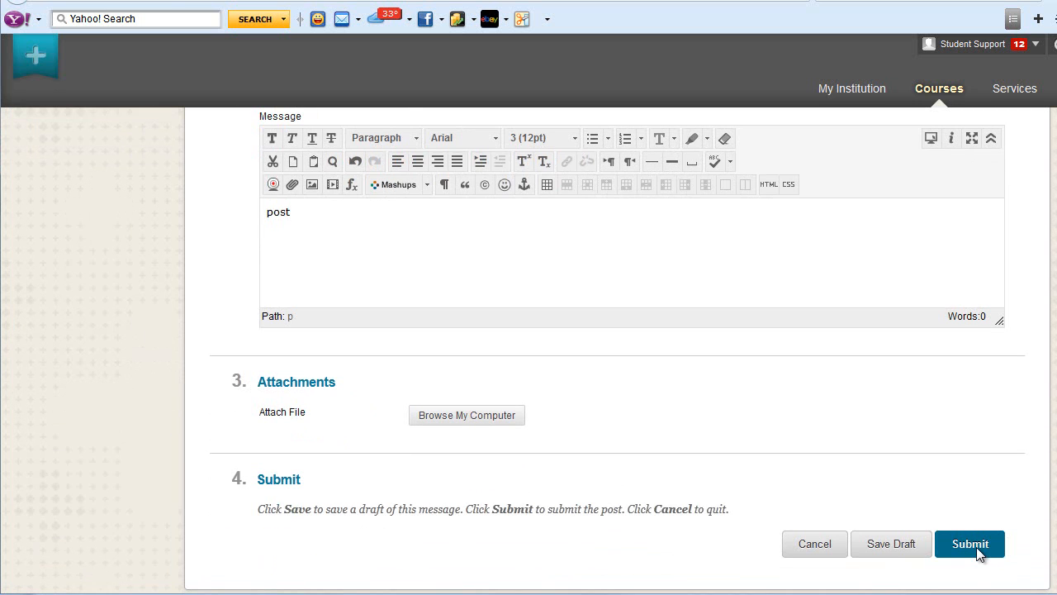
{"action": "left_click", "coordinate": [970, 543]}
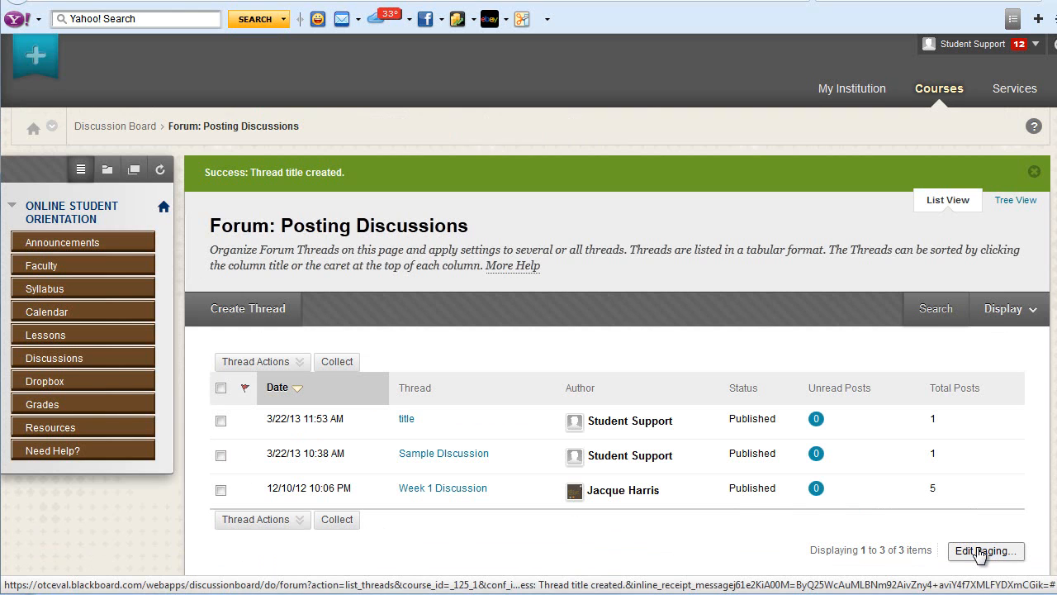
{"action": "mouse_move", "coordinate": [391, 479]}
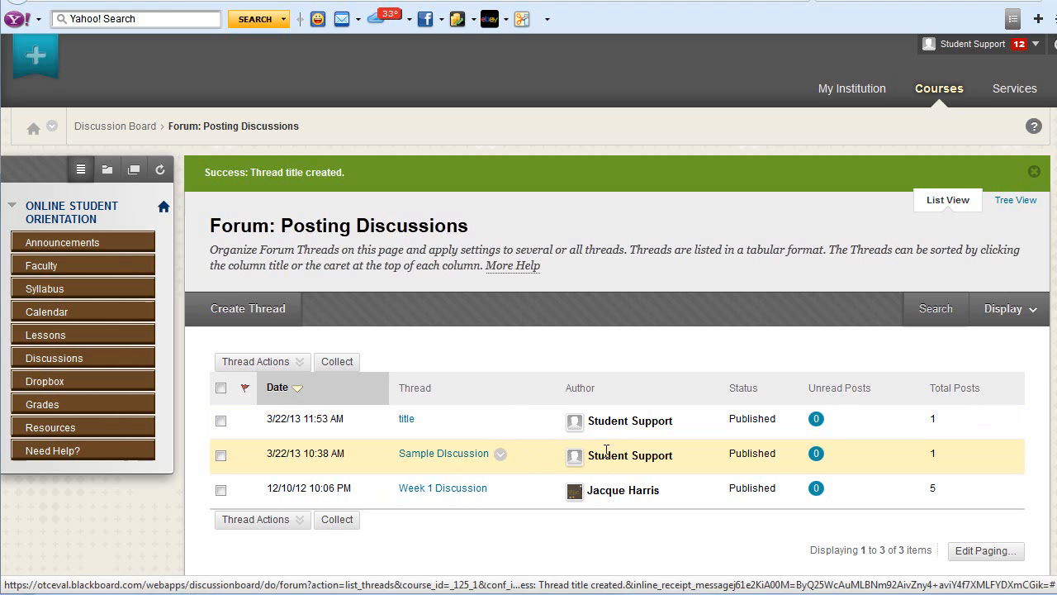
{"action": "mouse_move", "coordinate": [421, 495]}
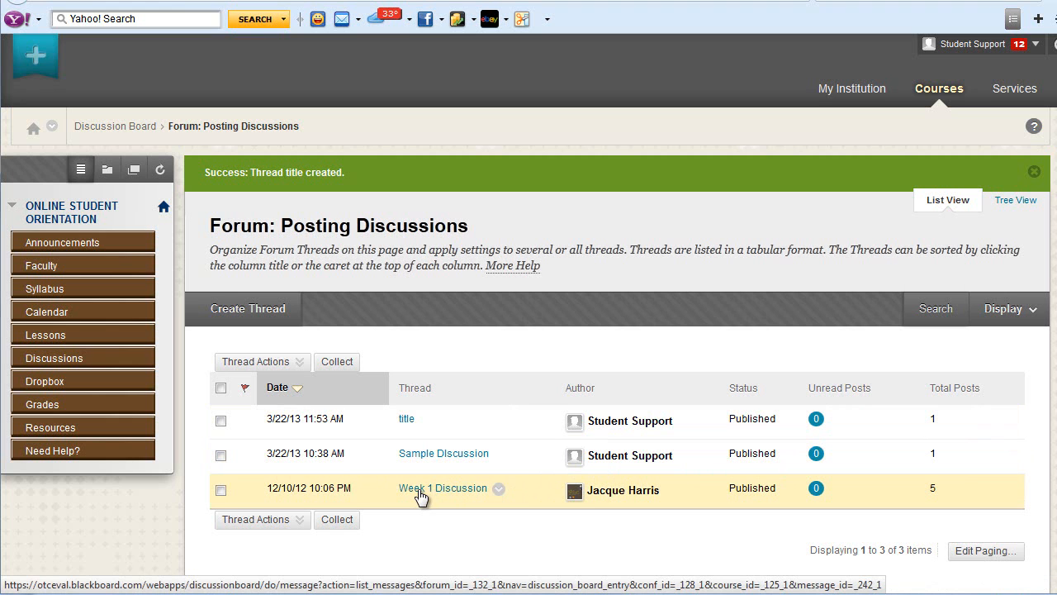
{"action": "mouse_move", "coordinate": [435, 520]}
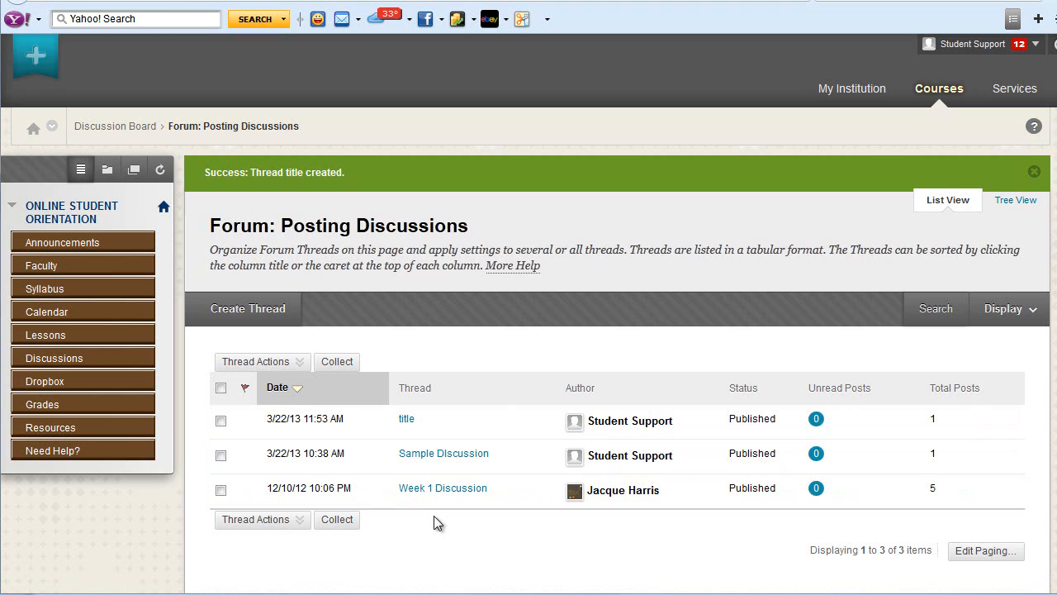
{"action": "mouse_move", "coordinate": [442, 488]}
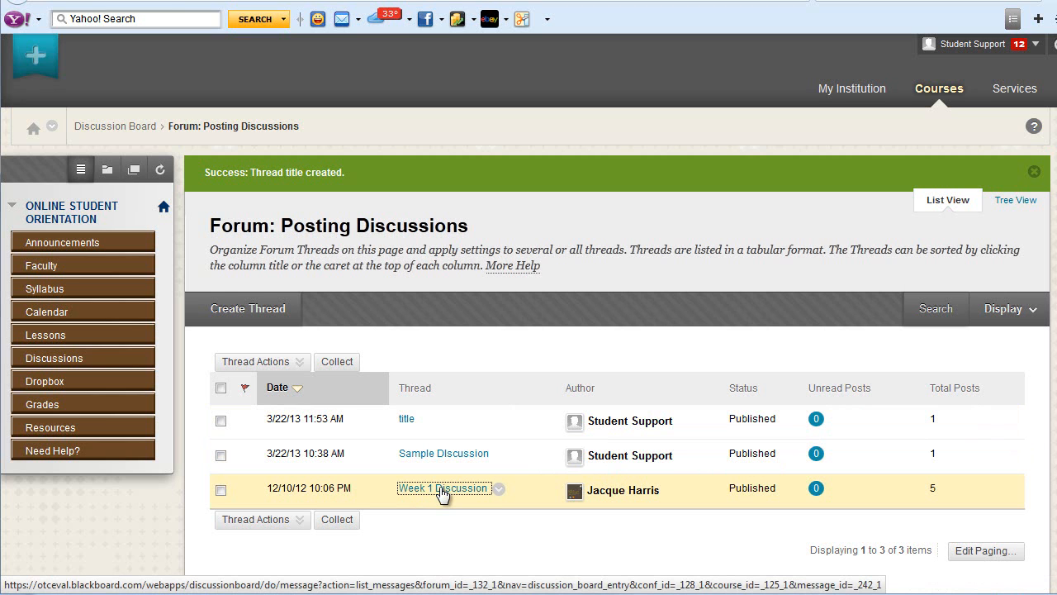
- Open the Week 1 Discussion thread and scroll through its replies and back up
{"action": "left_click", "coordinate": [443, 488]}
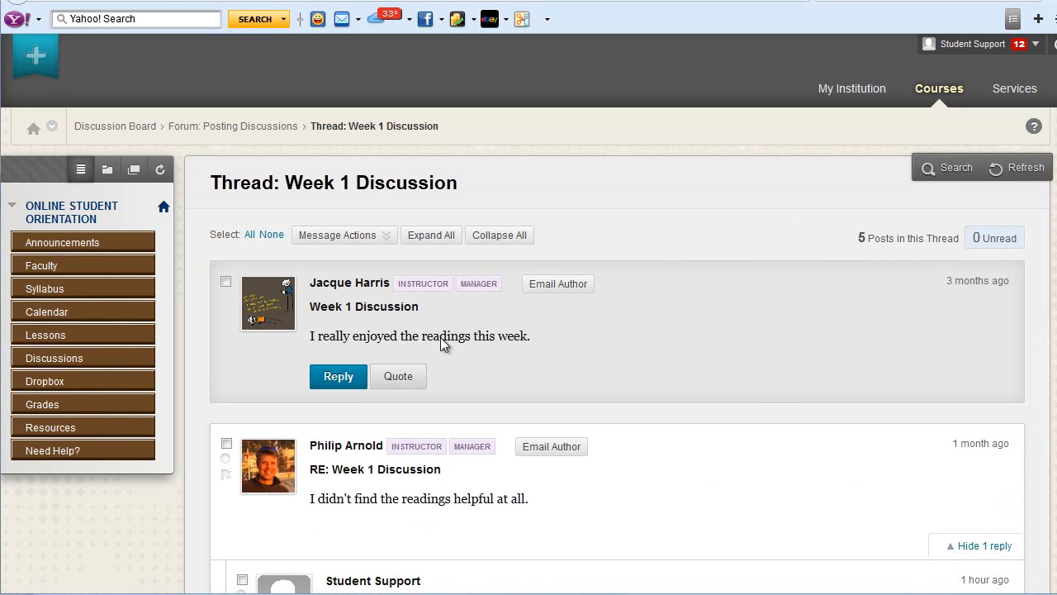
{"action": "scroll", "scroll_direction": "down", "scroll_amount": 3}
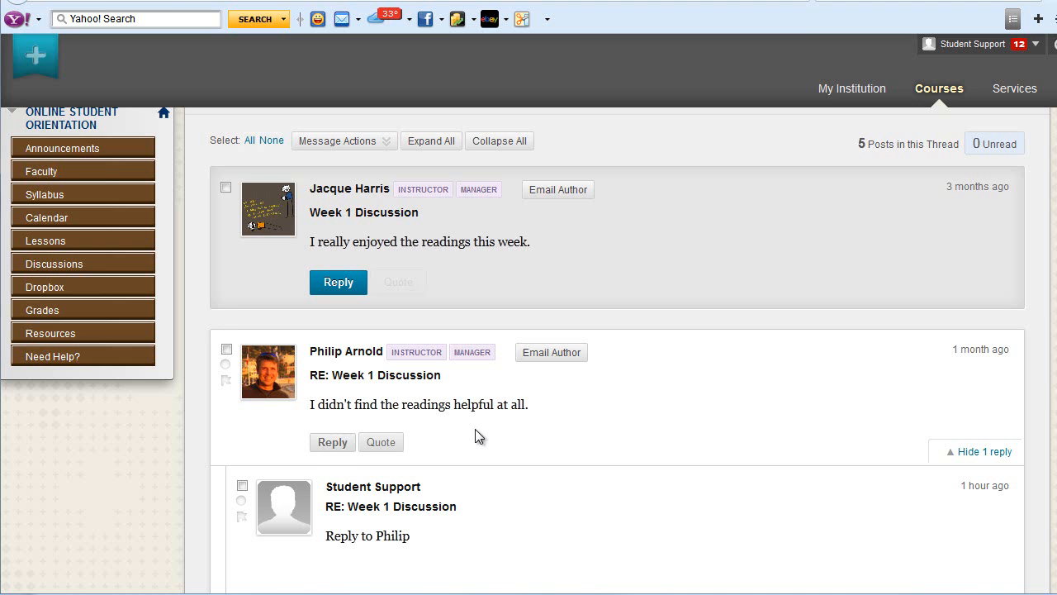
{"action": "scroll", "scroll_direction": "down", "scroll_amount": 3}
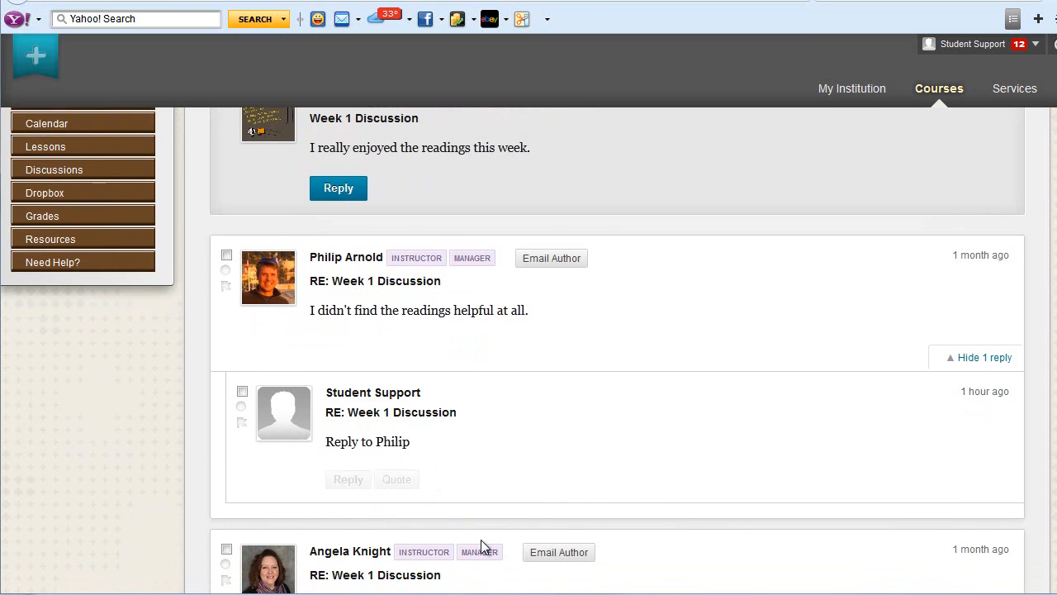
{"action": "scroll", "scroll_direction": "up", "scroll_amount": 3}
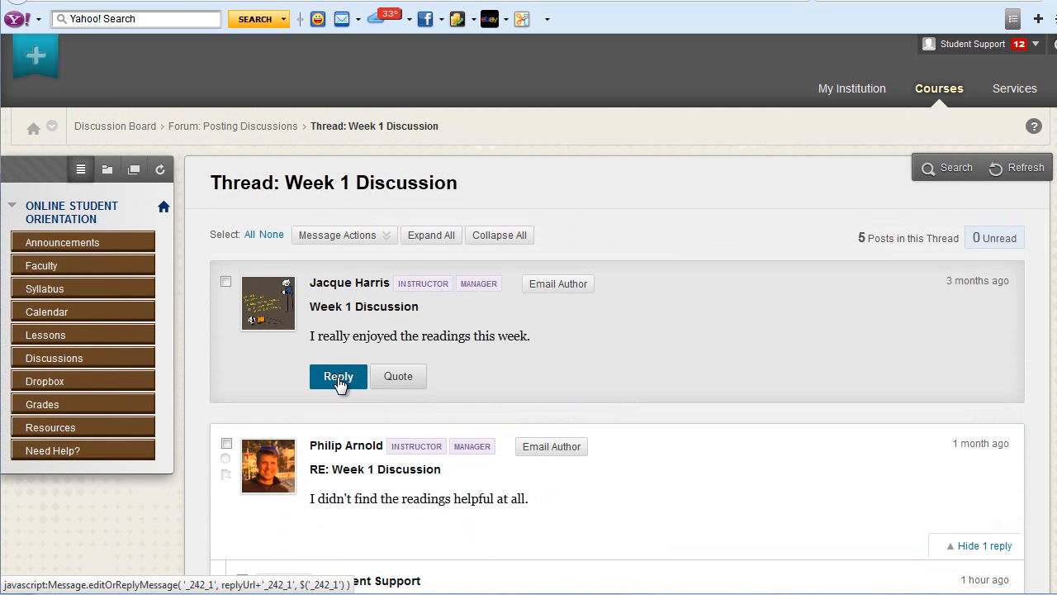
- Reply 'my reply' to the Week 1 Discussion original post and submit
{"action": "left_click", "coordinate": [338, 376]}
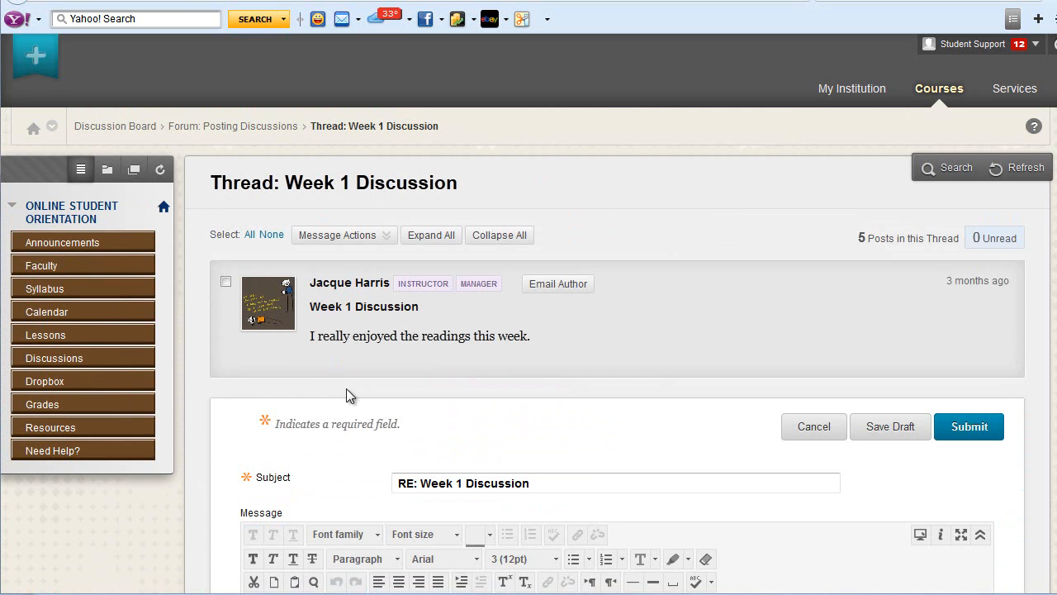
{"action": "scroll", "scroll_direction": "down", "scroll_amount": 3}
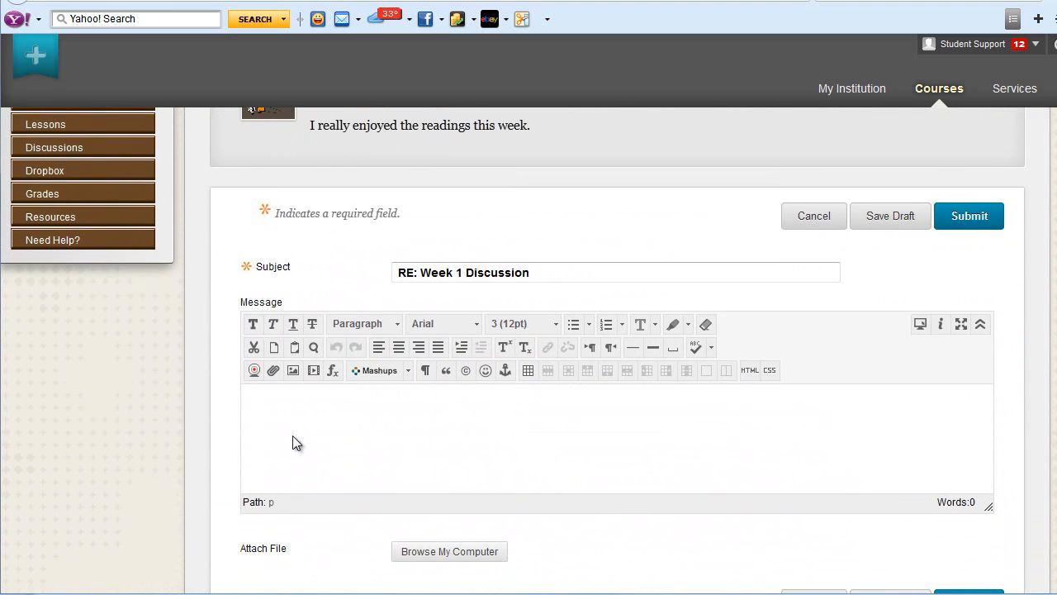
{"action": "mouse_move", "coordinate": [254, 370]}
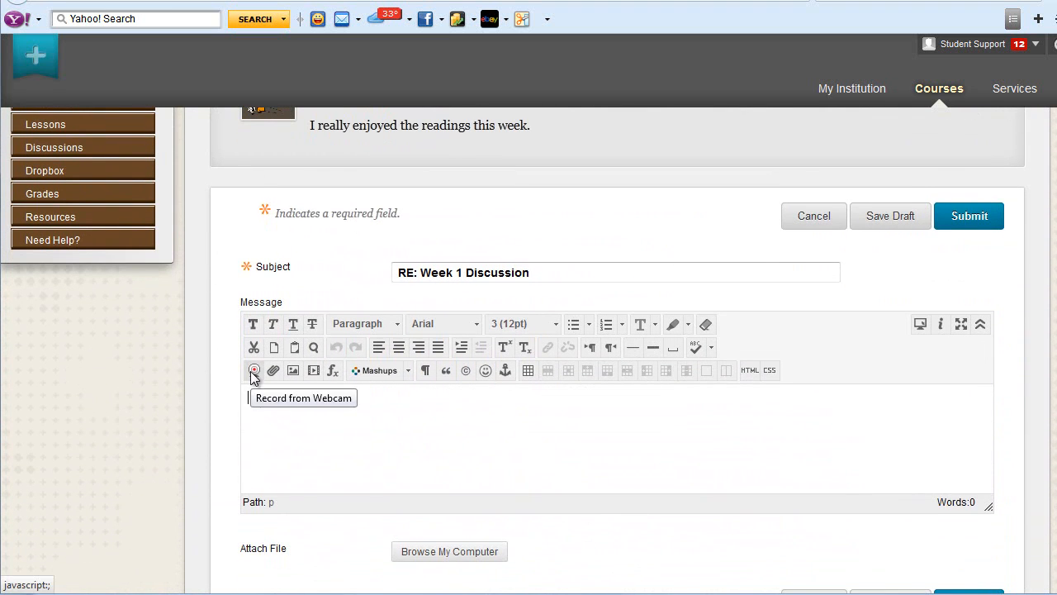
{"action": "mouse_move", "coordinate": [273, 404]}
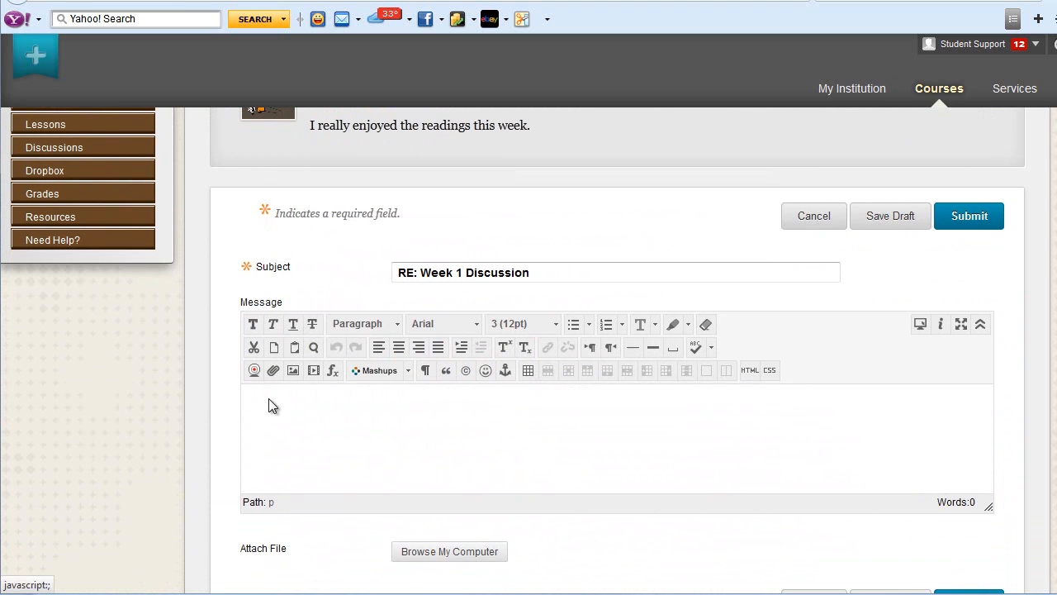
{"action": "type", "text": "my reply"}
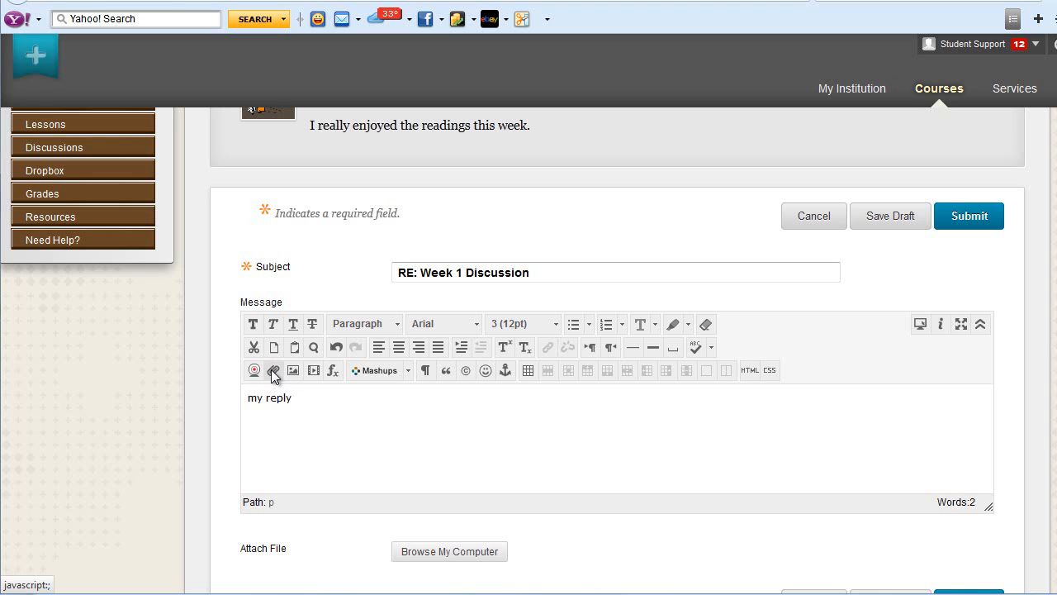
{"action": "mouse_move", "coordinate": [693, 418]}
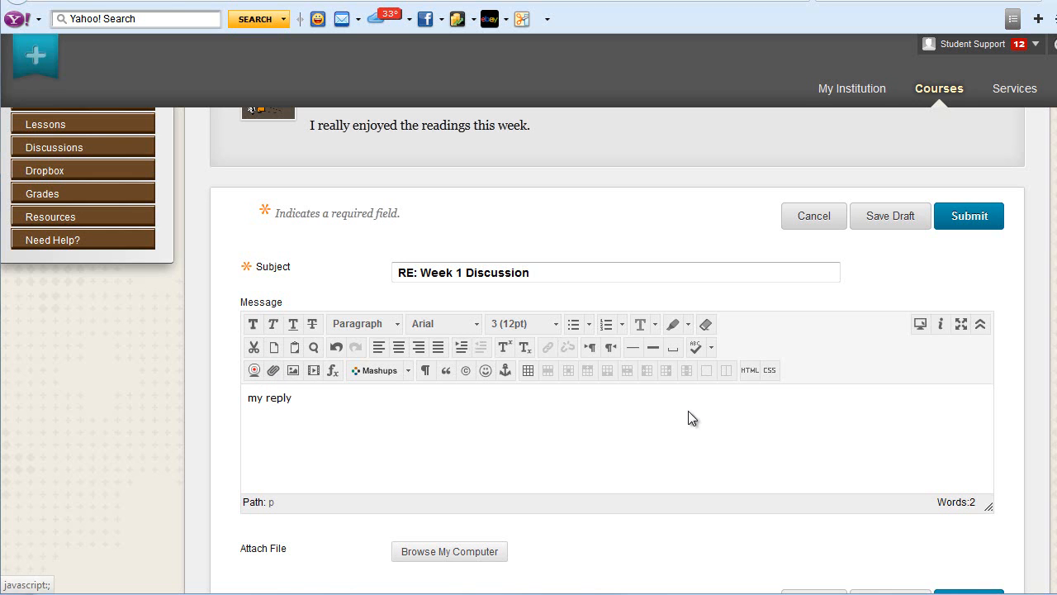
{"action": "mouse_move", "coordinate": [969, 216]}
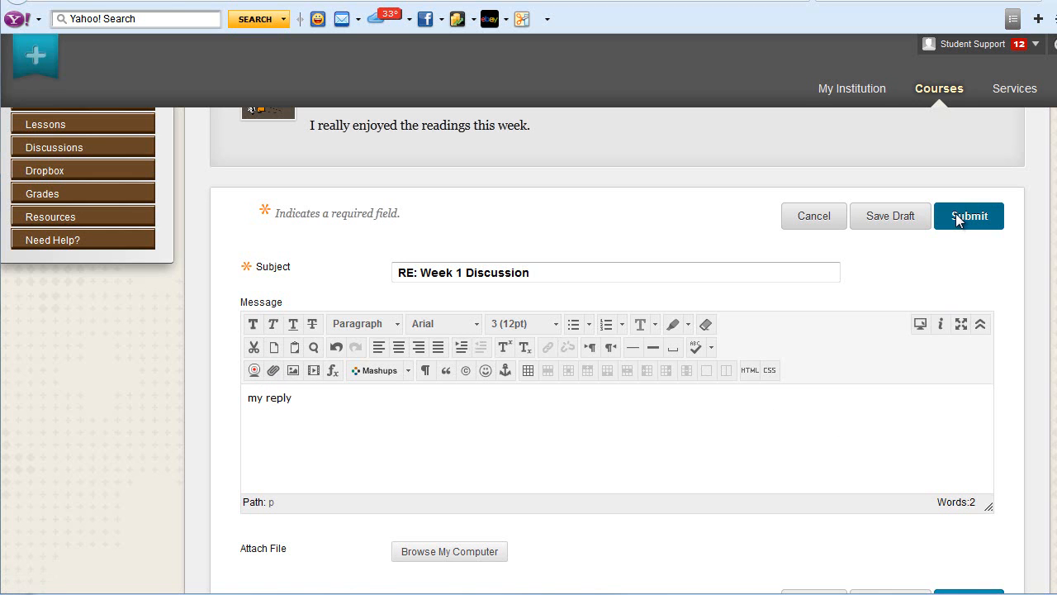
{"action": "left_click", "coordinate": [969, 216]}
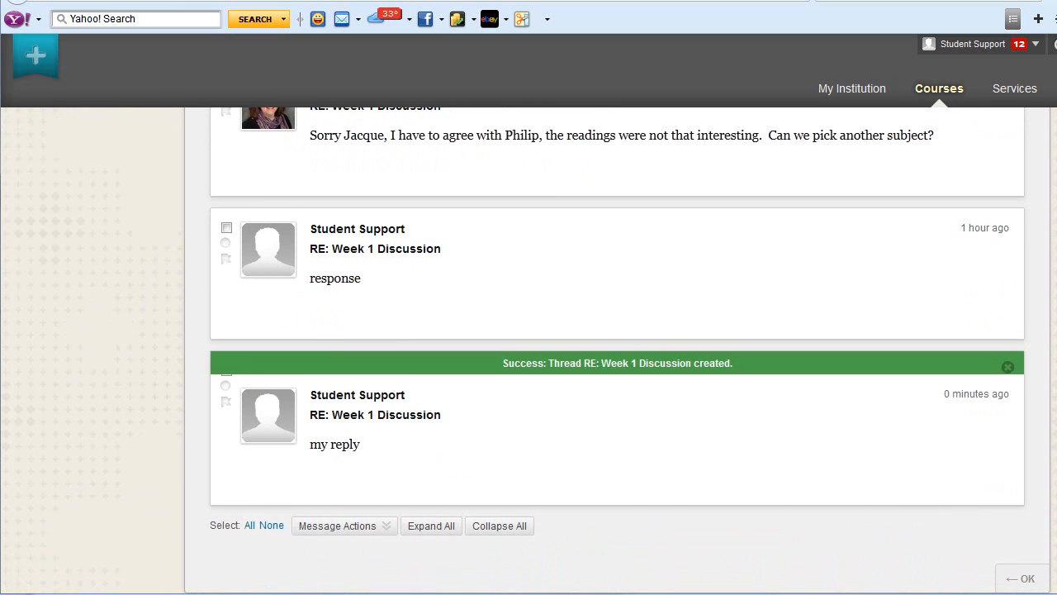
{"action": "left_click", "coordinate": [1007, 365]}
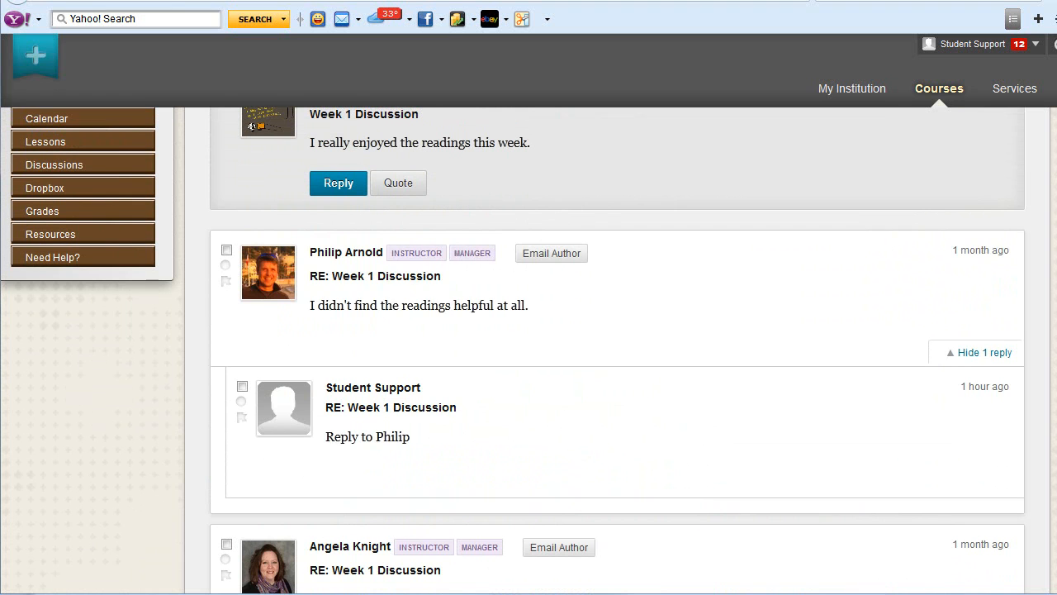
{"action": "left_click", "coordinate": [268, 273]}
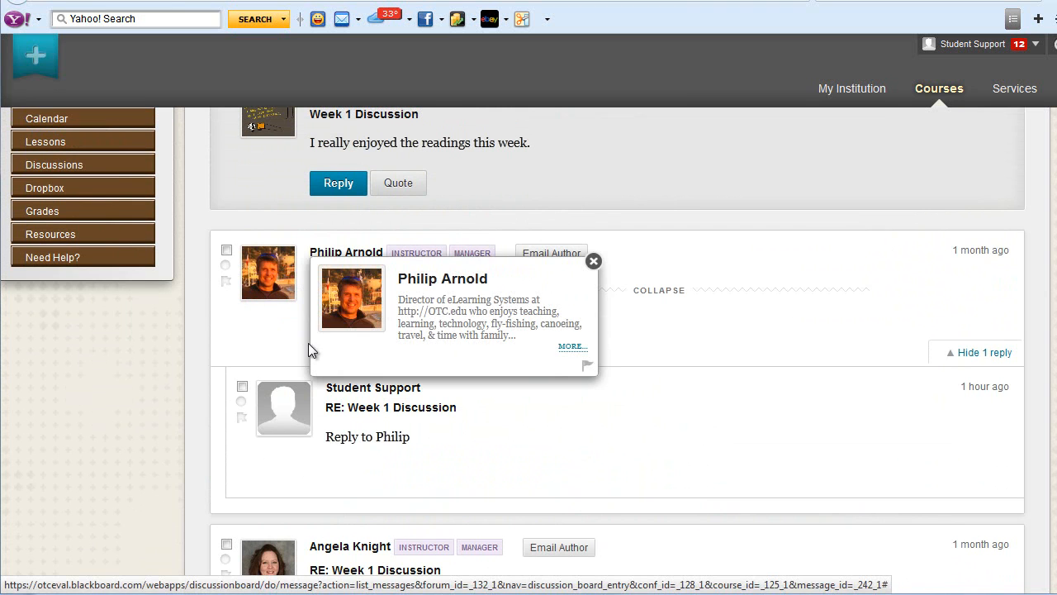
{"action": "left_click", "coordinate": [593, 261]}
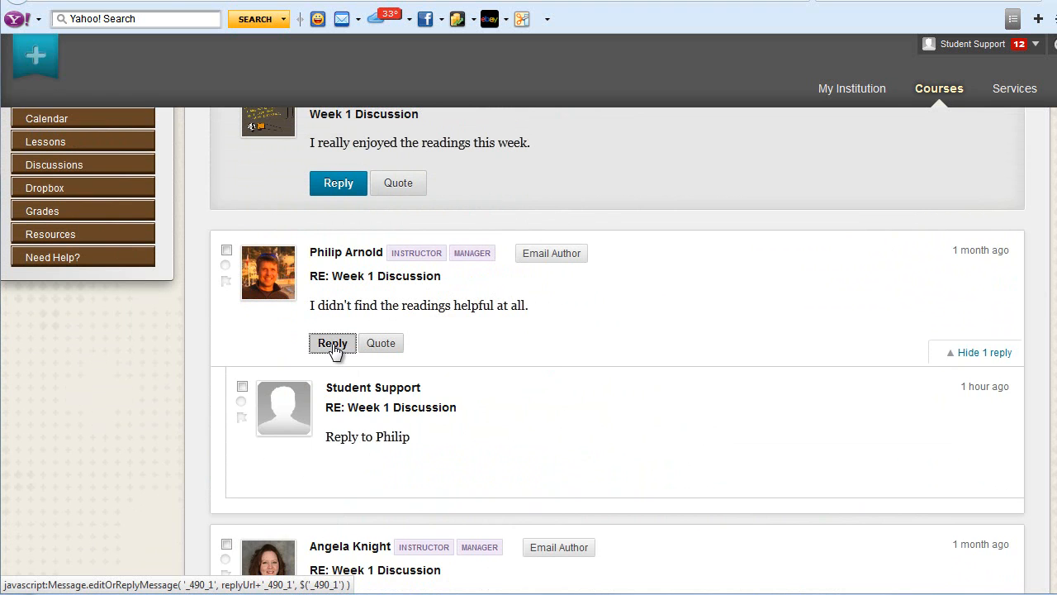
{"action": "left_click", "coordinate": [332, 343]}
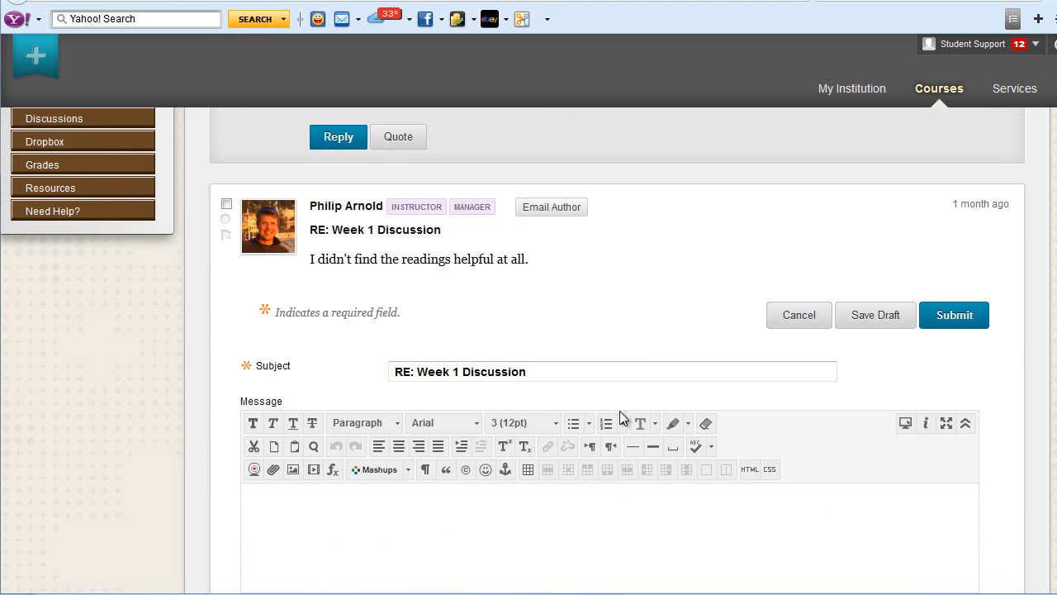
{"action": "type", "text": "my comment"}
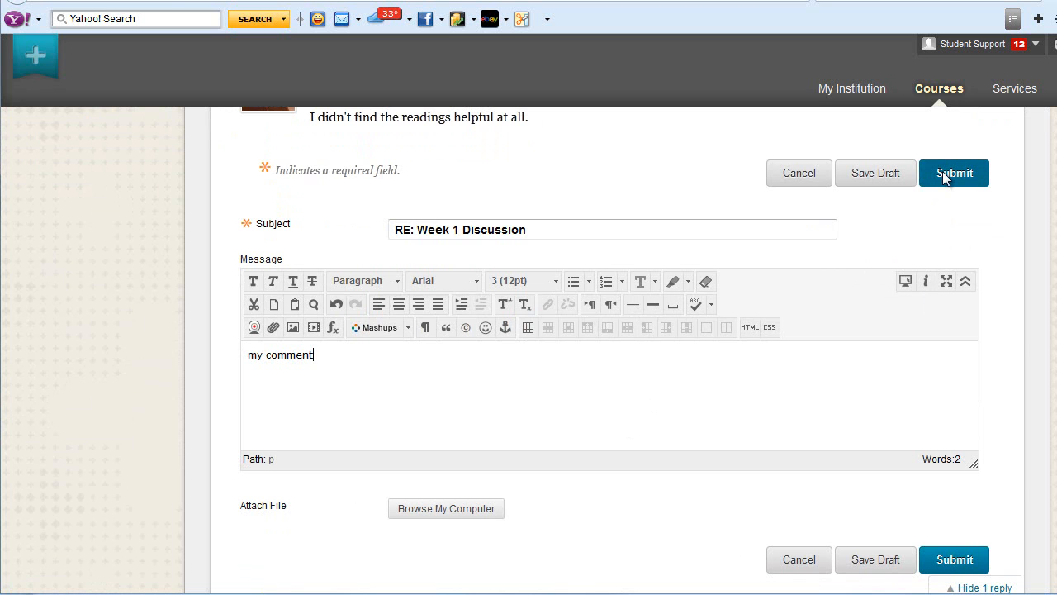
{"action": "left_click", "coordinate": [954, 173]}
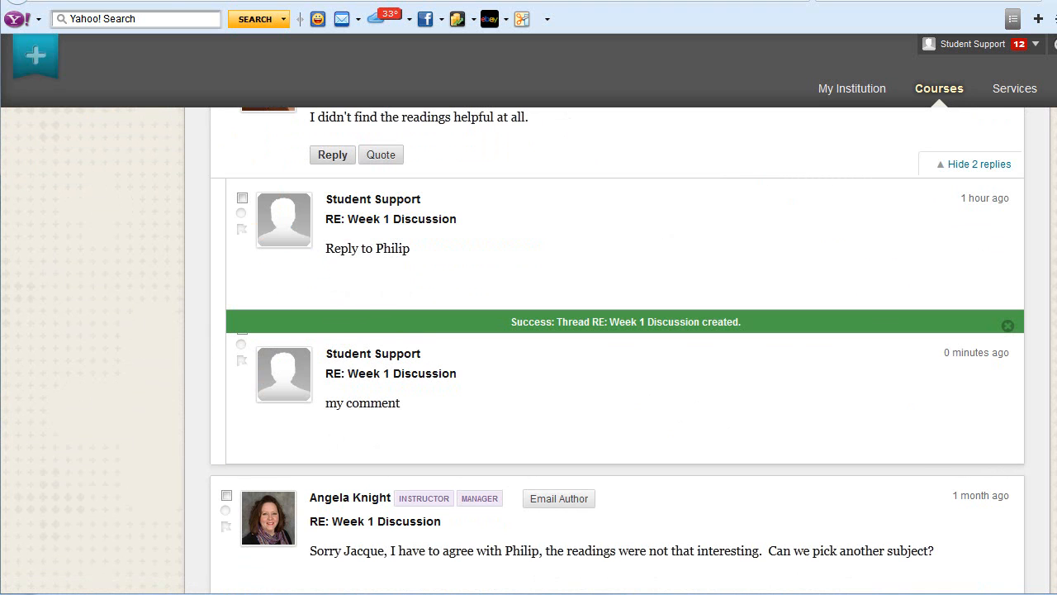
{"action": "scroll", "scroll_direction": "up", "scroll_amount": 3}
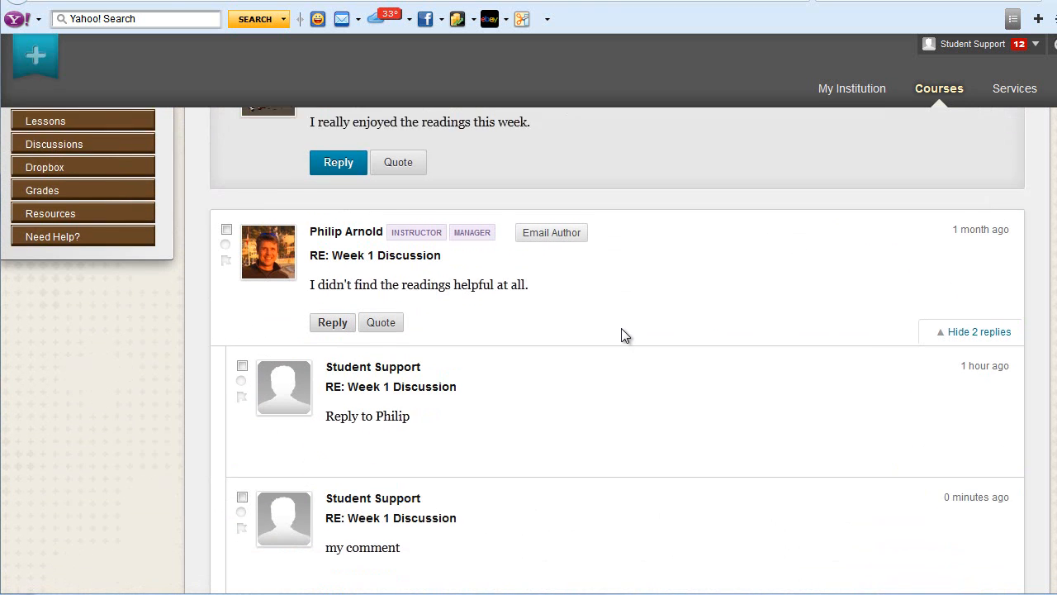